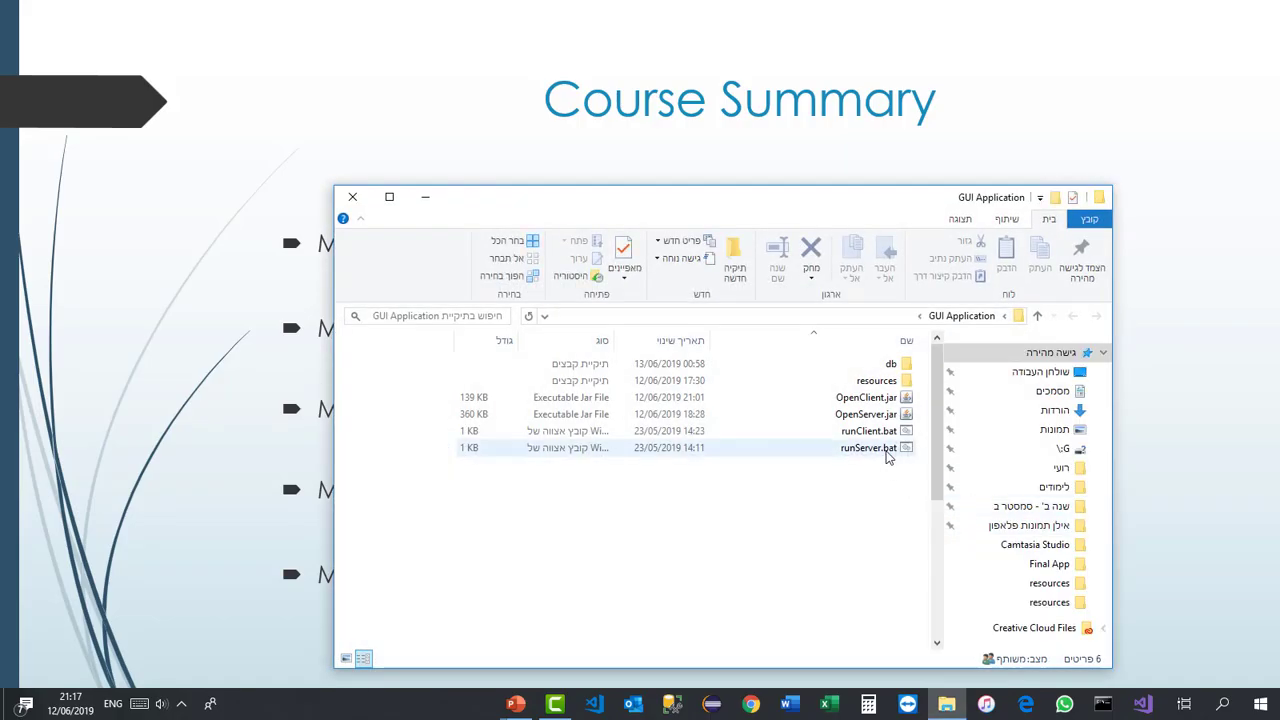
# Step: Run runServer.bat, then runClient.bat to open the flight GUI application
pyautogui.doubleClick(874, 446)
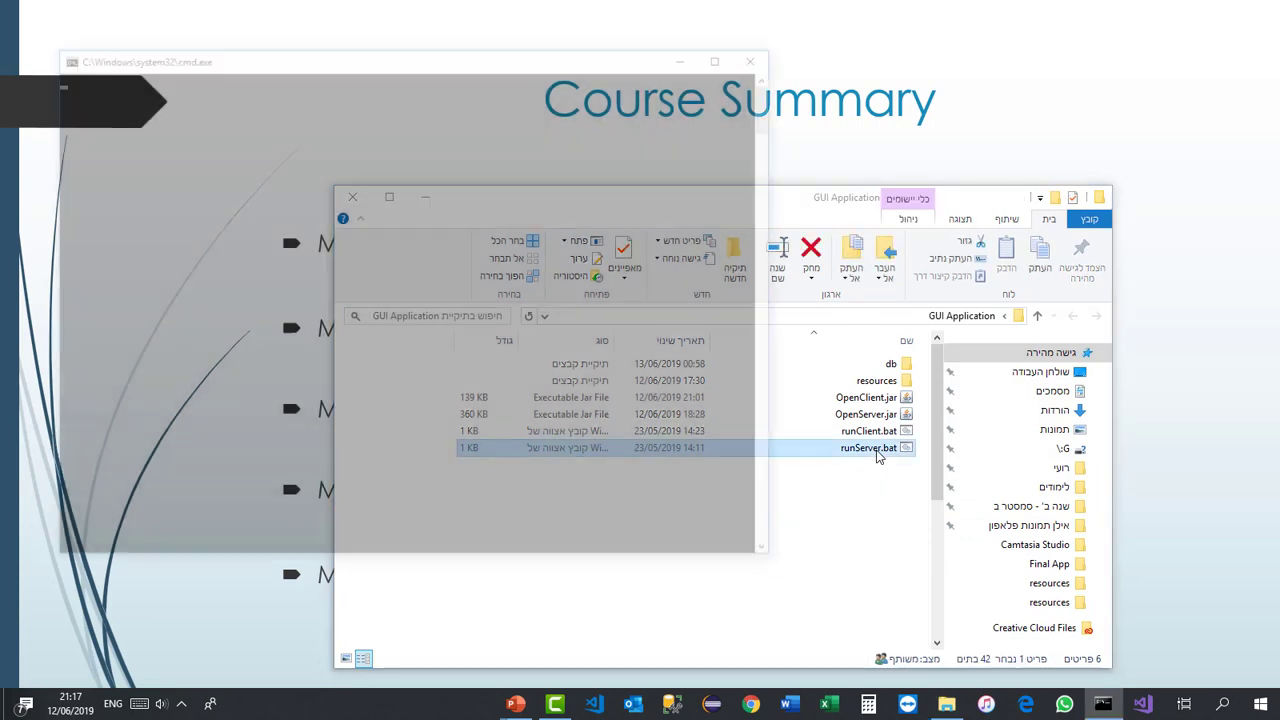
pyautogui.doubleClick(868, 447)
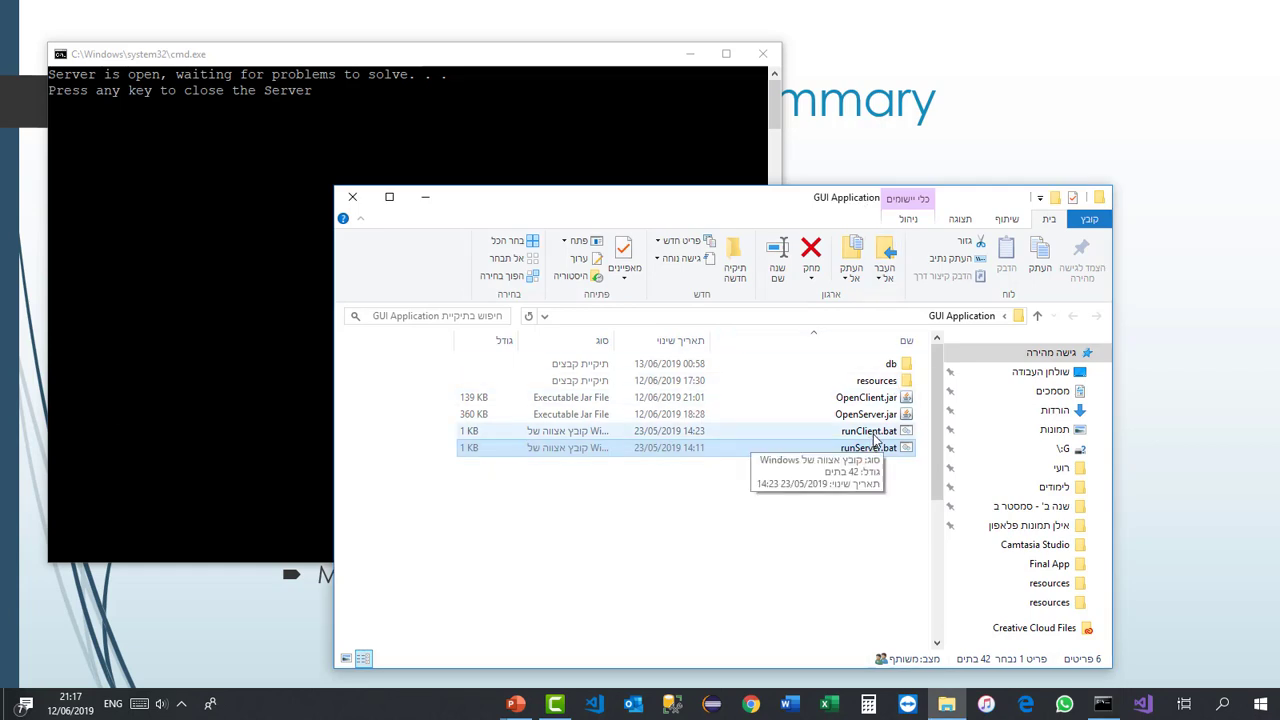
pyautogui.doubleClick(869, 430)
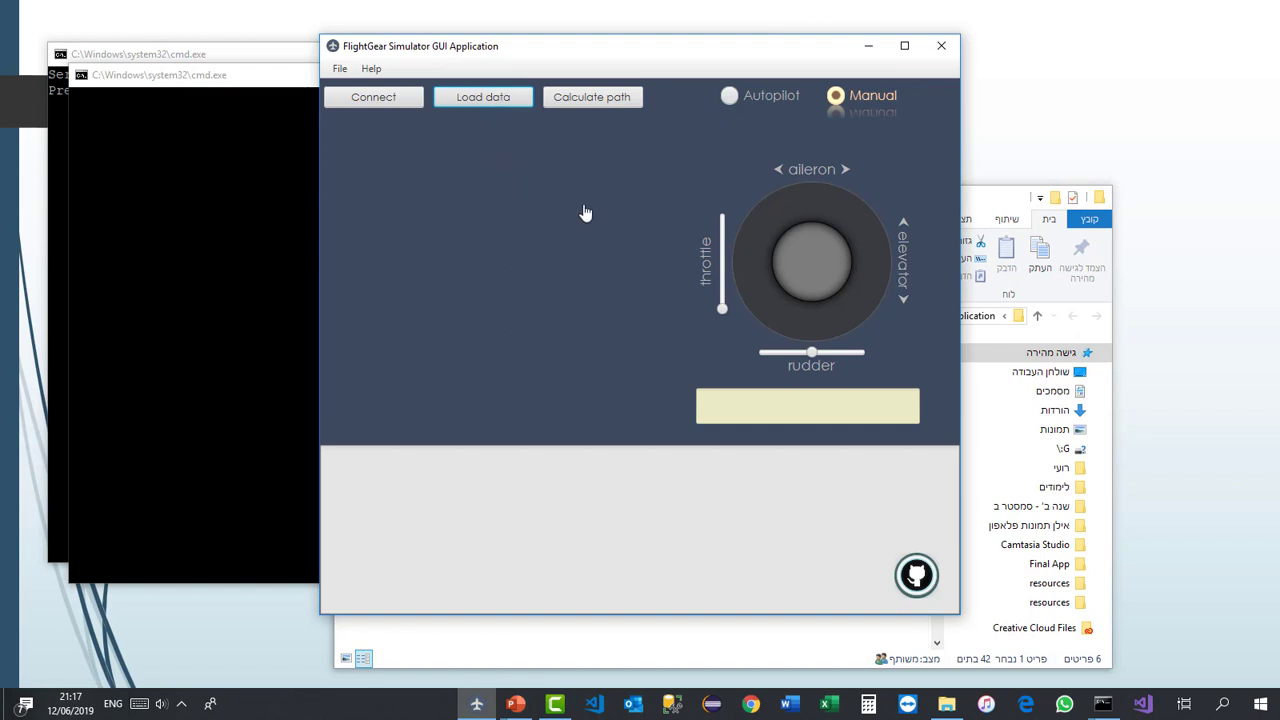
# Step: Load map.txt from the resources folder as the map data
pyautogui.click(482, 97)
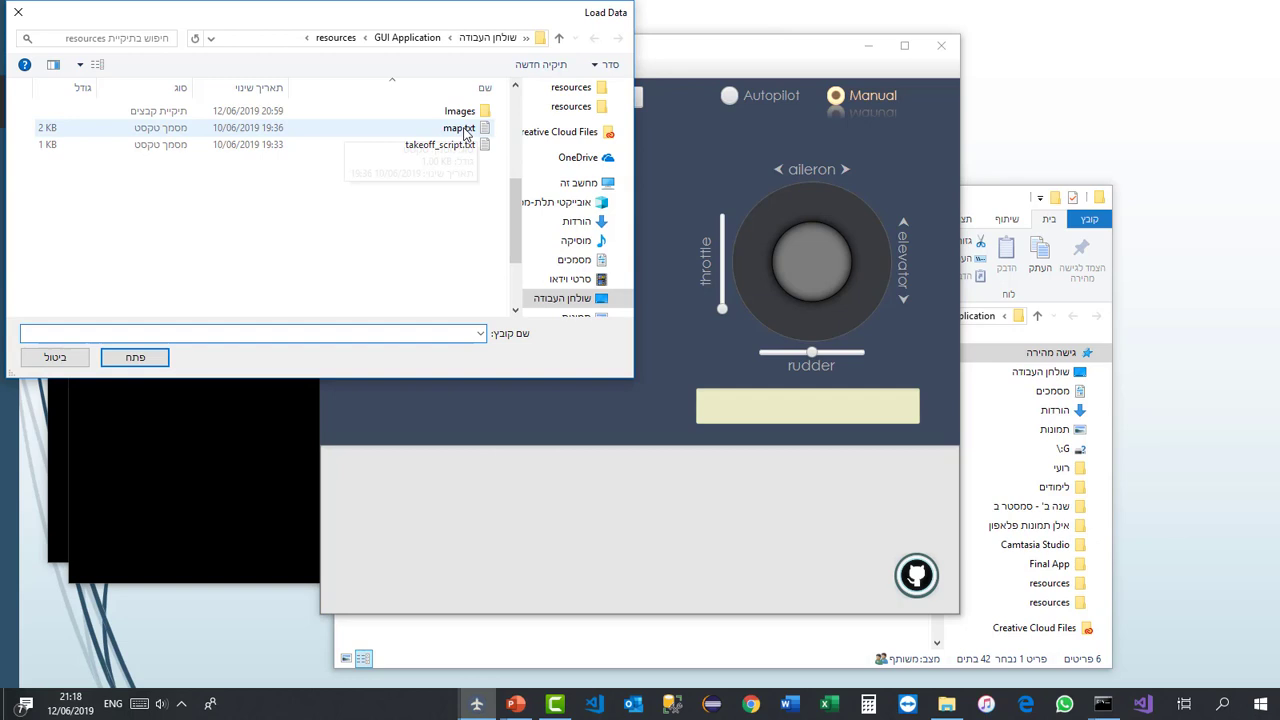
pyautogui.click(134, 357)
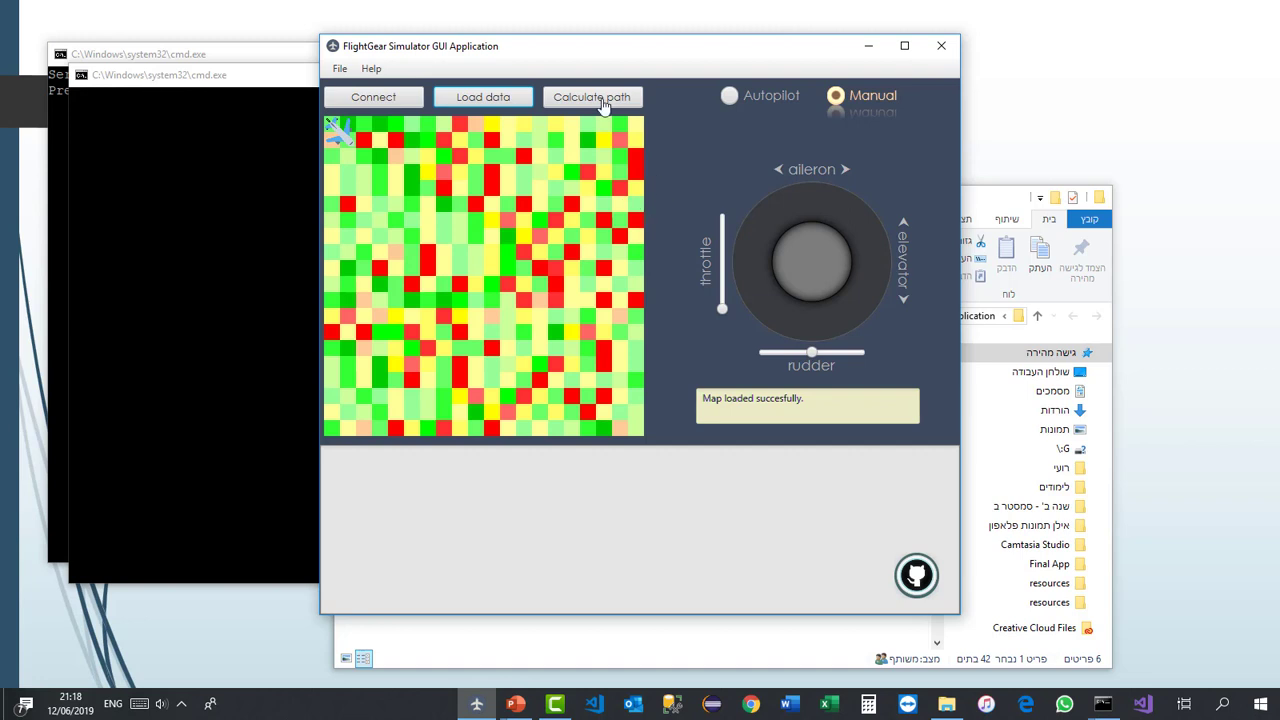
# Step: Connect to the solver at localhost port 1234 and pick a destination cell
pyautogui.click(592, 96)
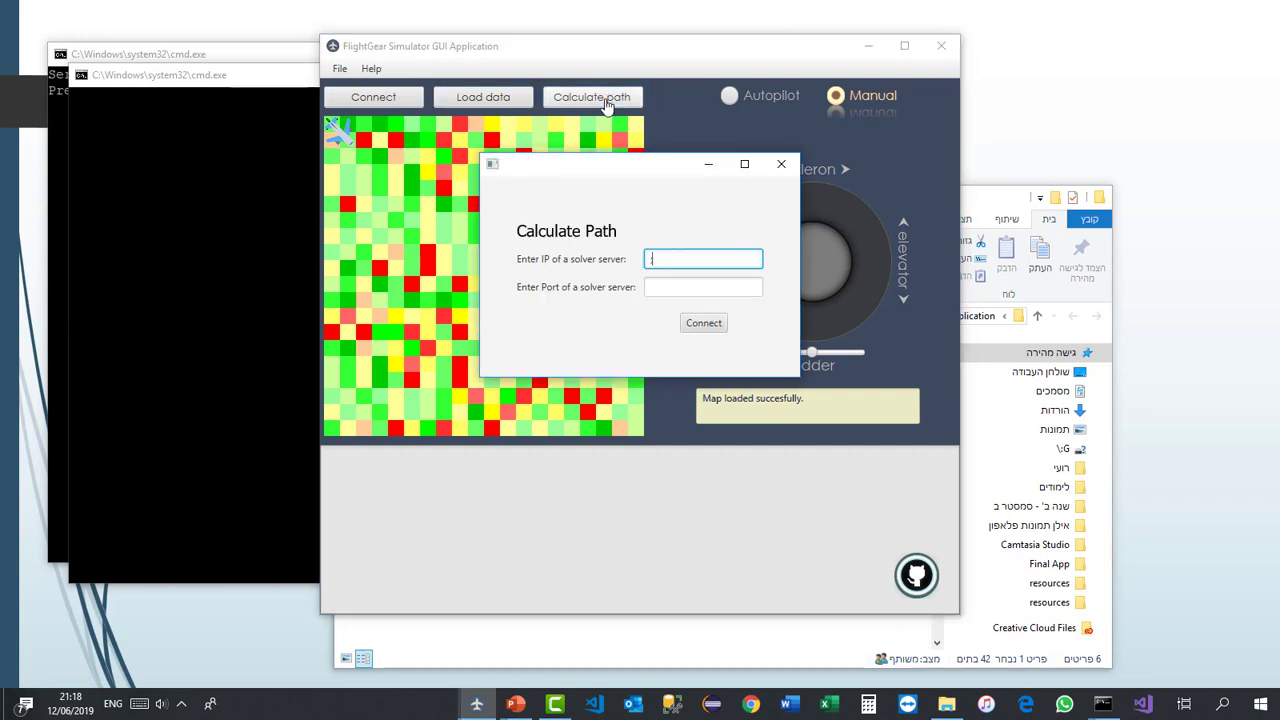
pyautogui.write('localhost')
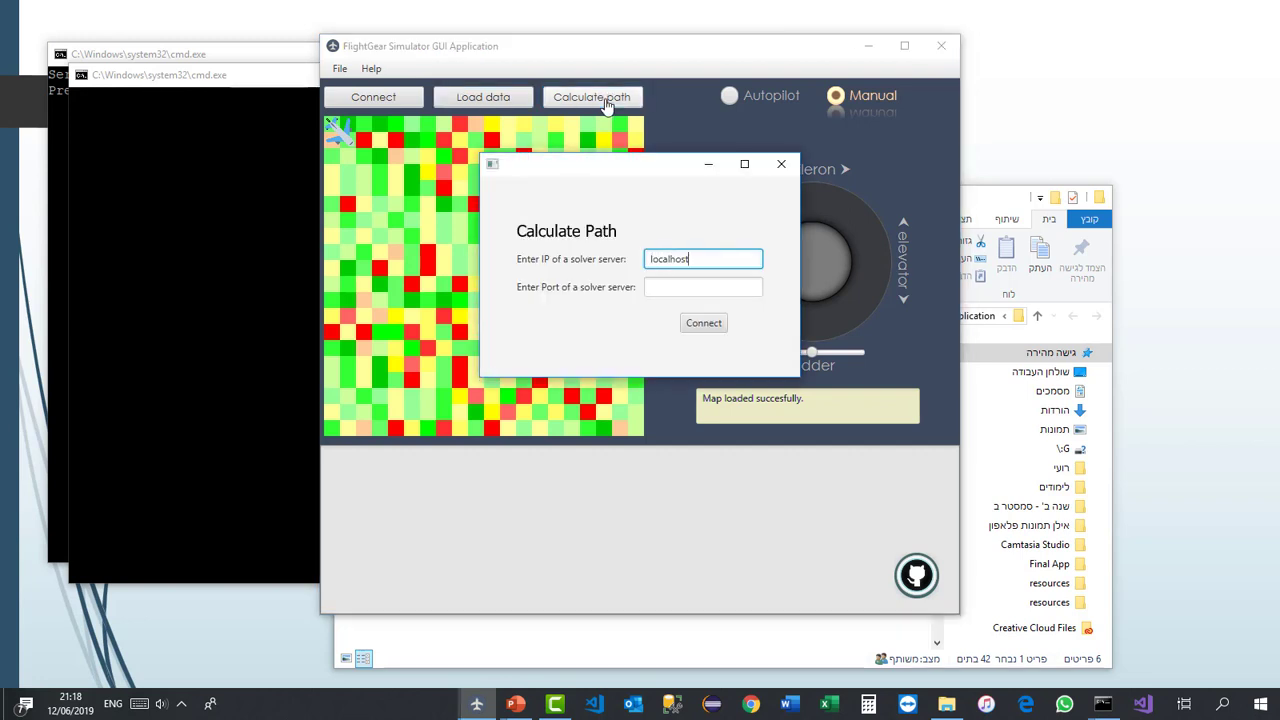
pyautogui.write('1234')
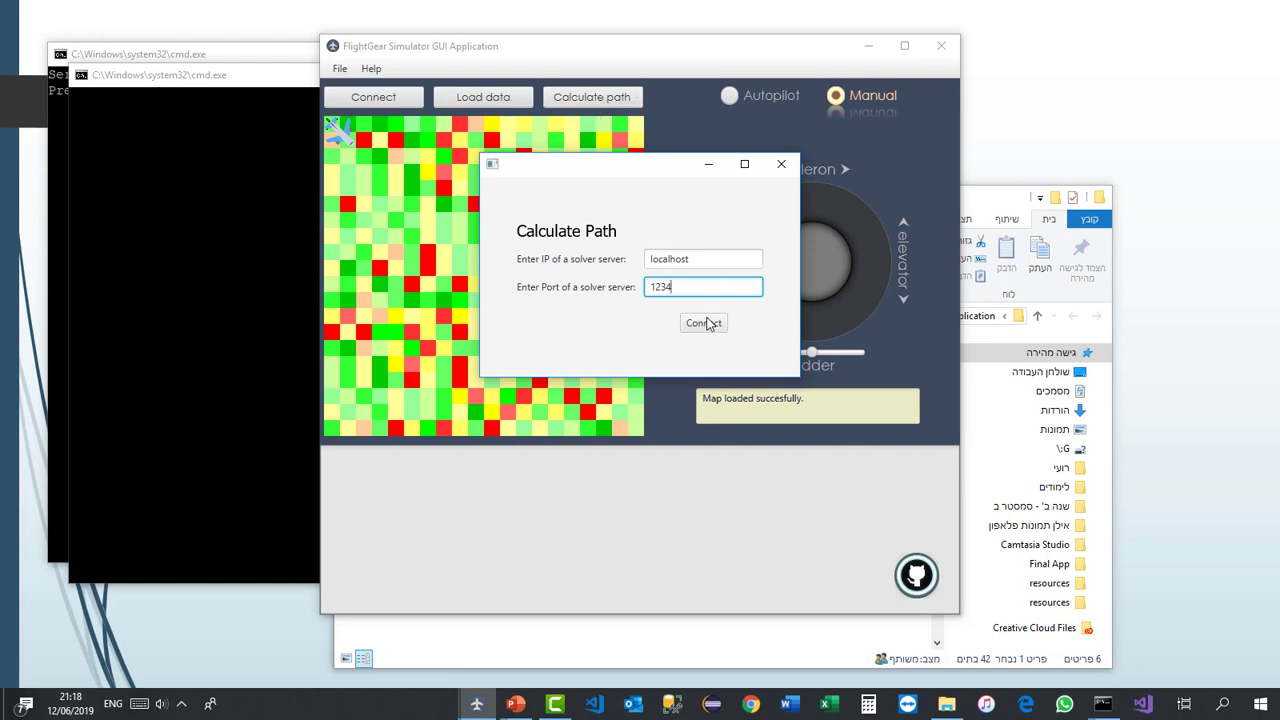
pyautogui.click(703, 322)
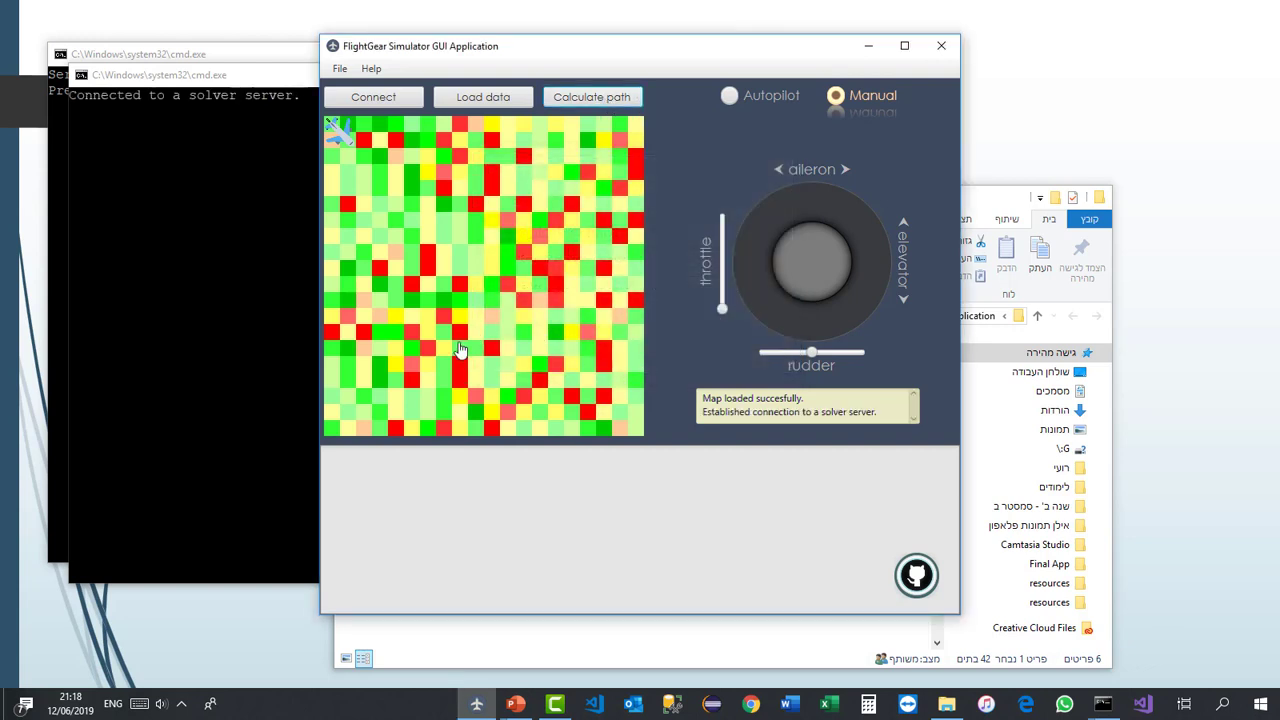
pyautogui.moveTo(464, 354)
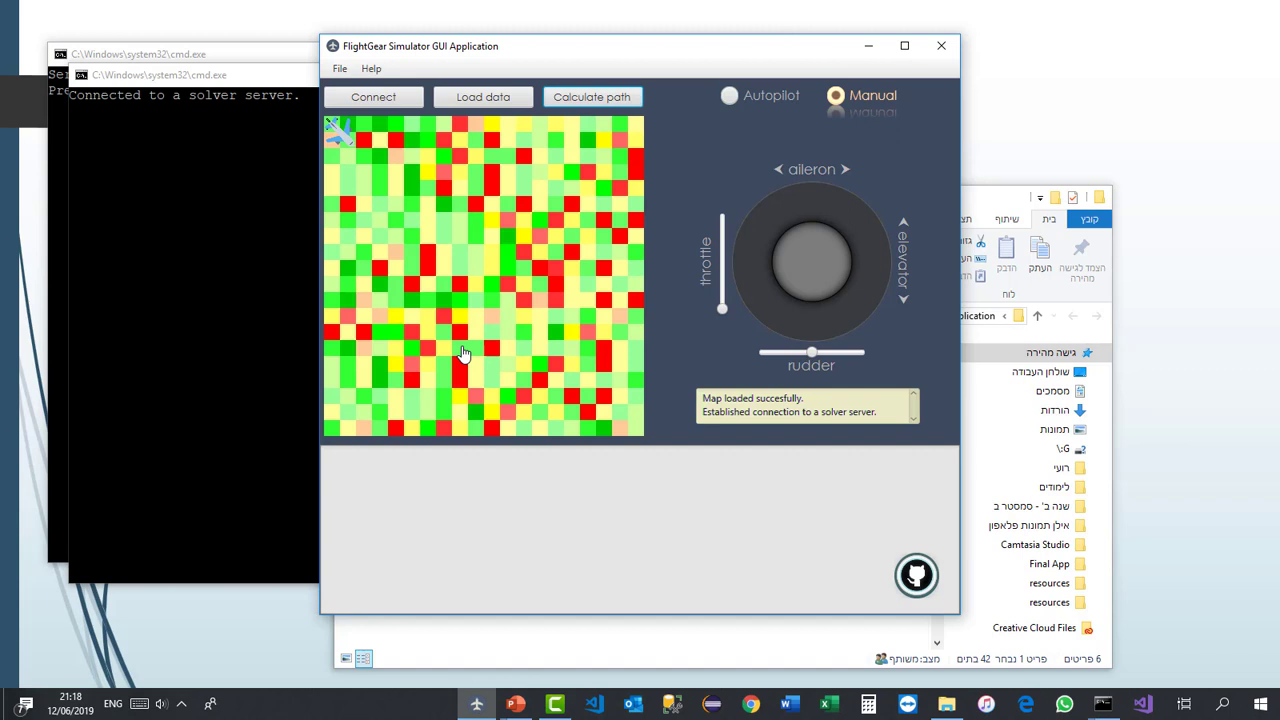
pyautogui.click(592, 96)
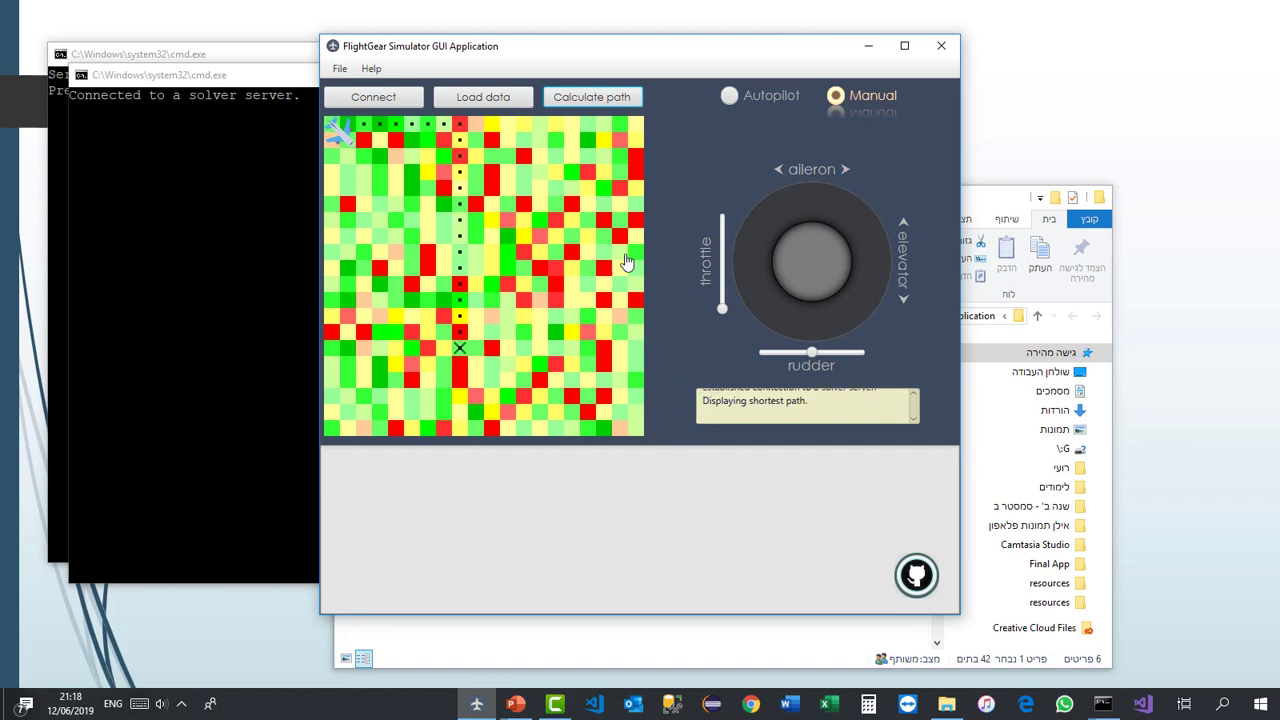
pyautogui.moveTo(617, 423)
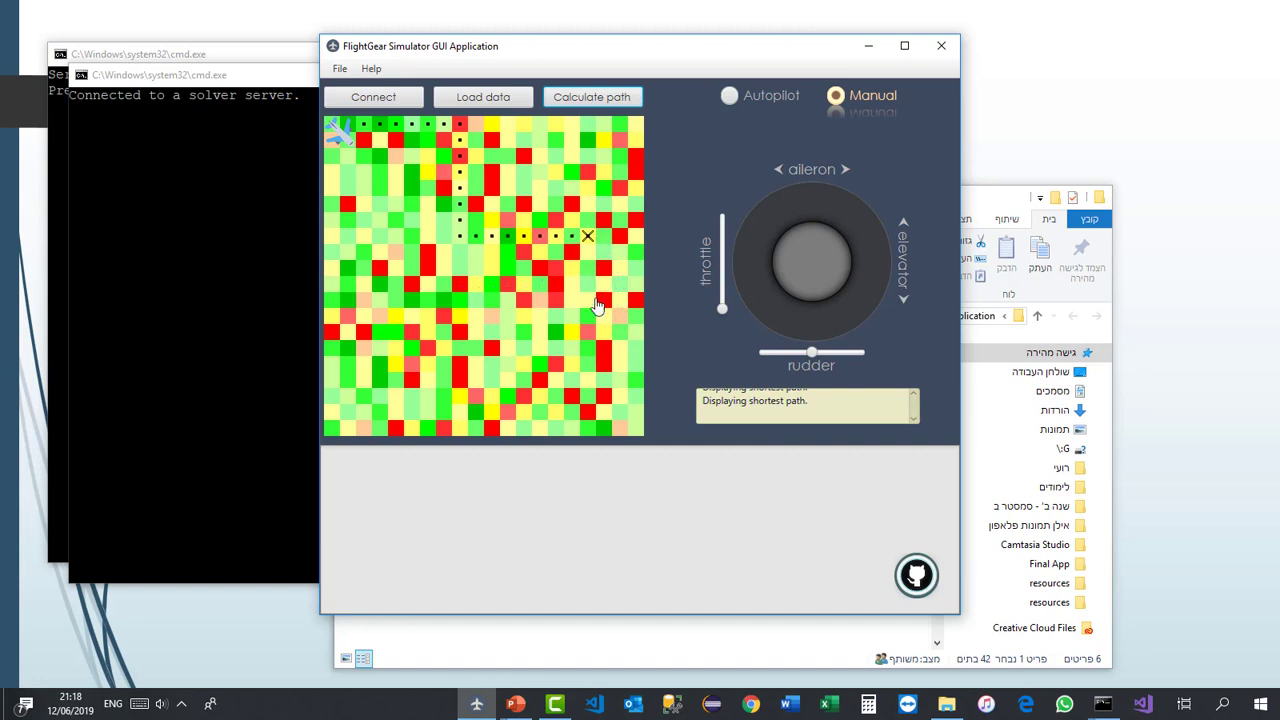
pyautogui.moveTo(790, 128)
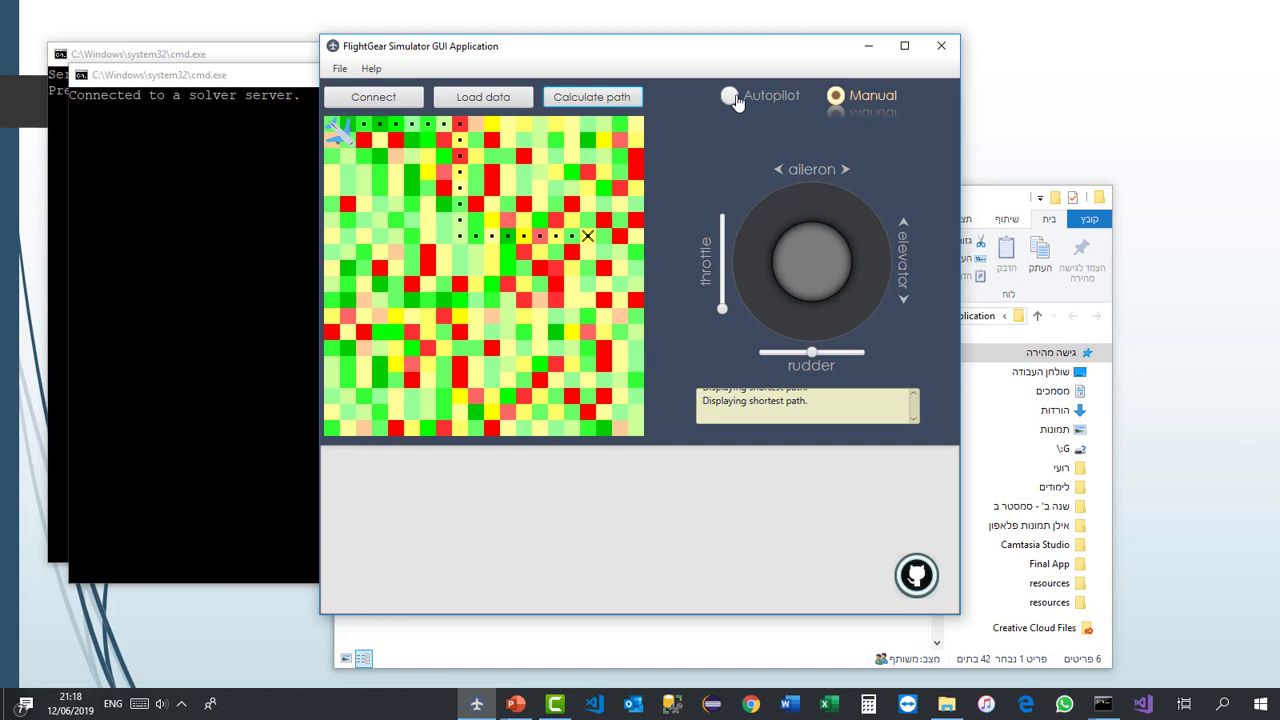
# Step: Switch to autopilot mode and load takeoff_script.txt for automatic interpretation
pyautogui.click(482, 96)
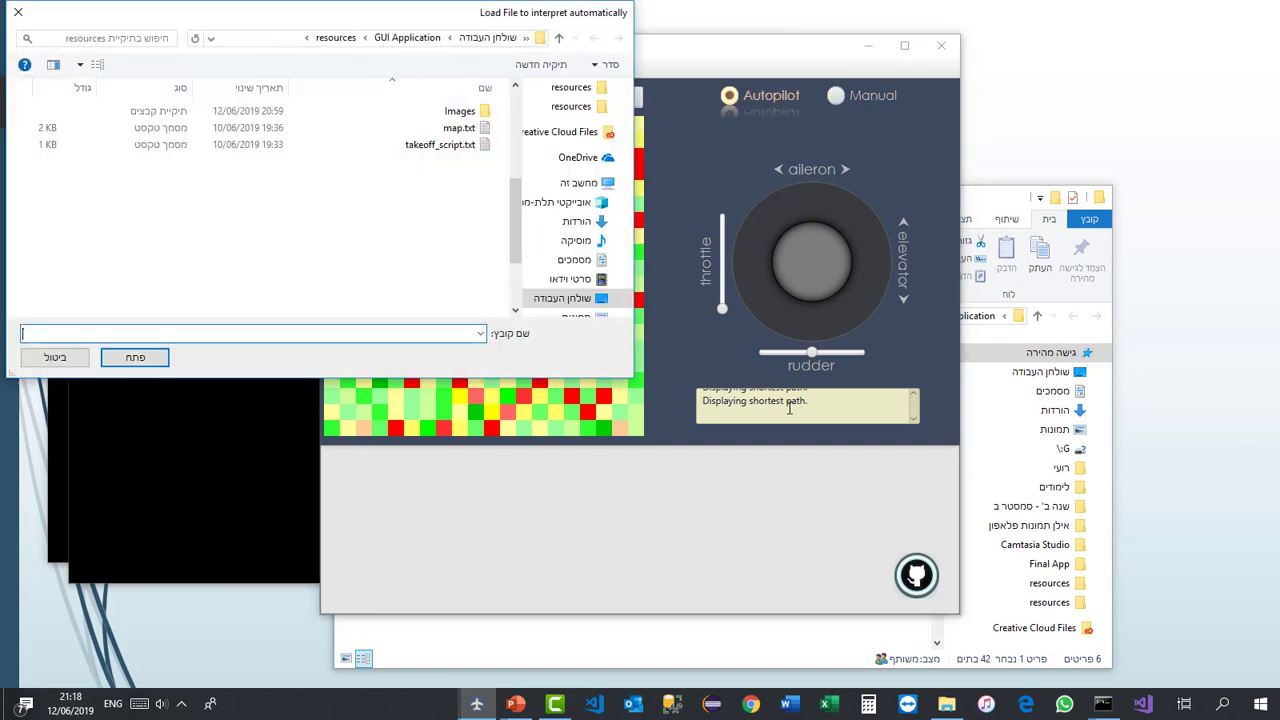
pyautogui.click(440, 144)
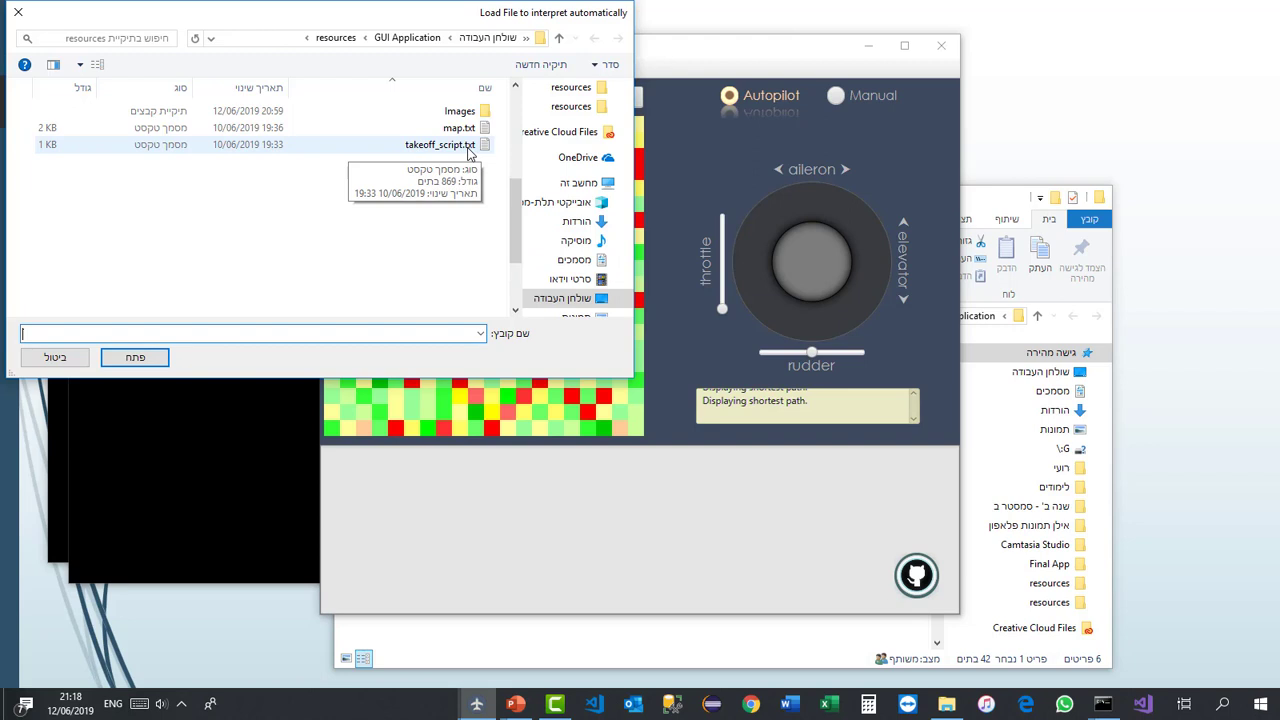
pyautogui.moveTo(437, 156)
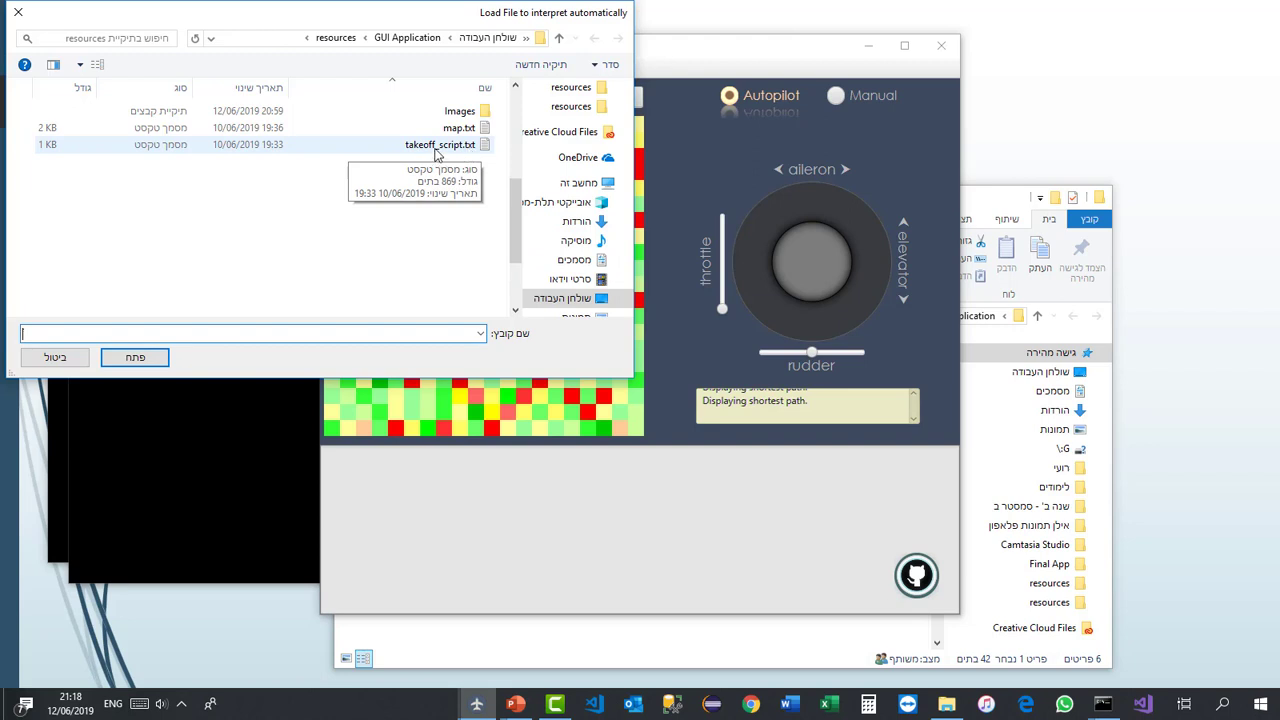
pyautogui.moveTo(452, 149)
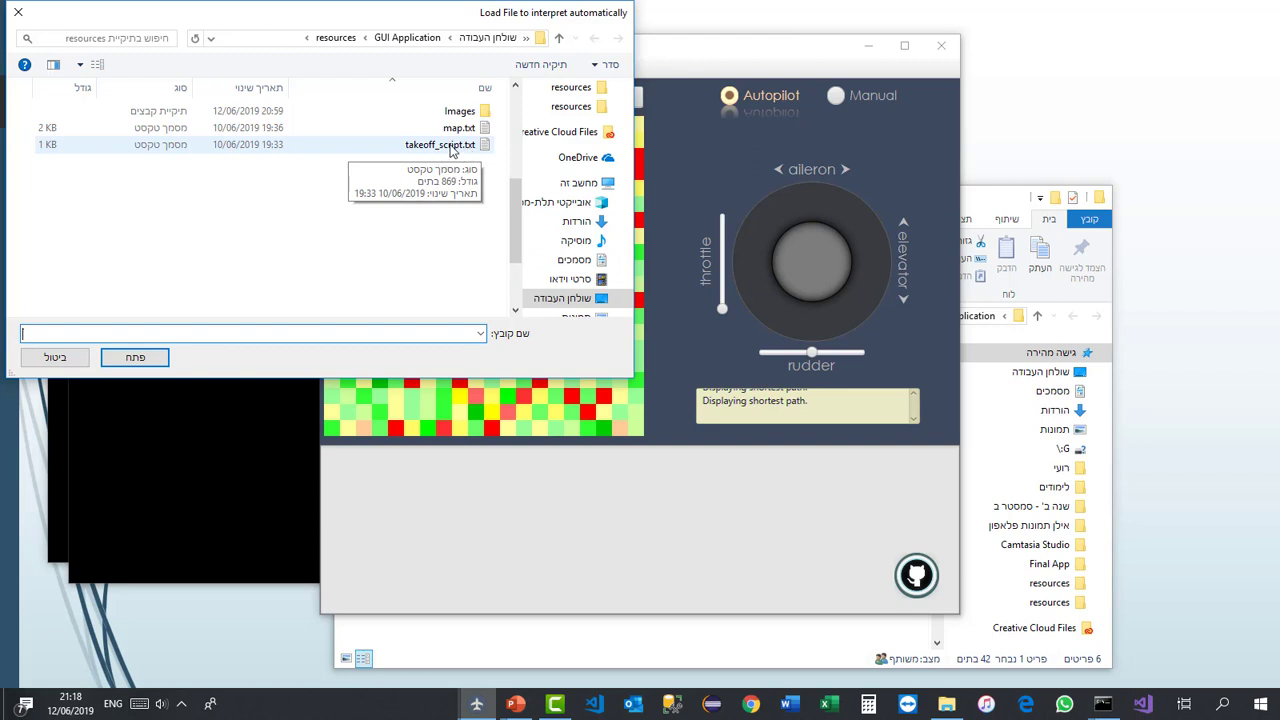
pyautogui.click(435, 144)
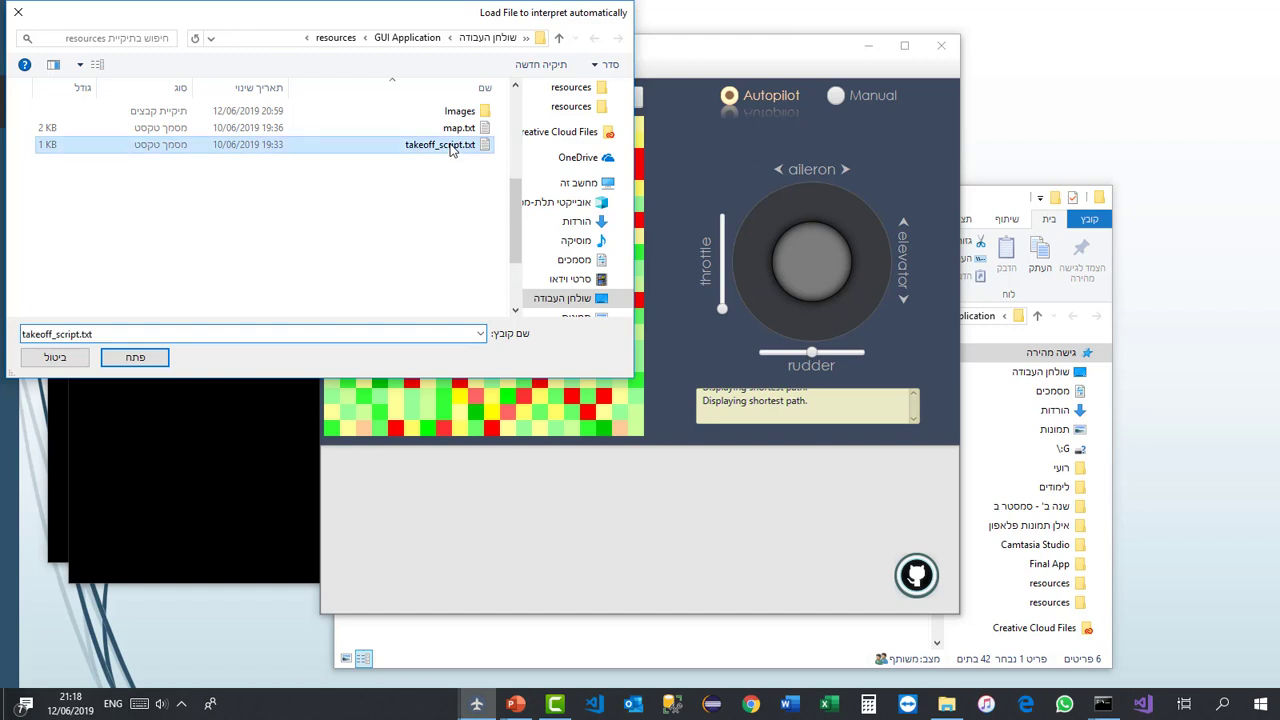
pyautogui.click(134, 357)
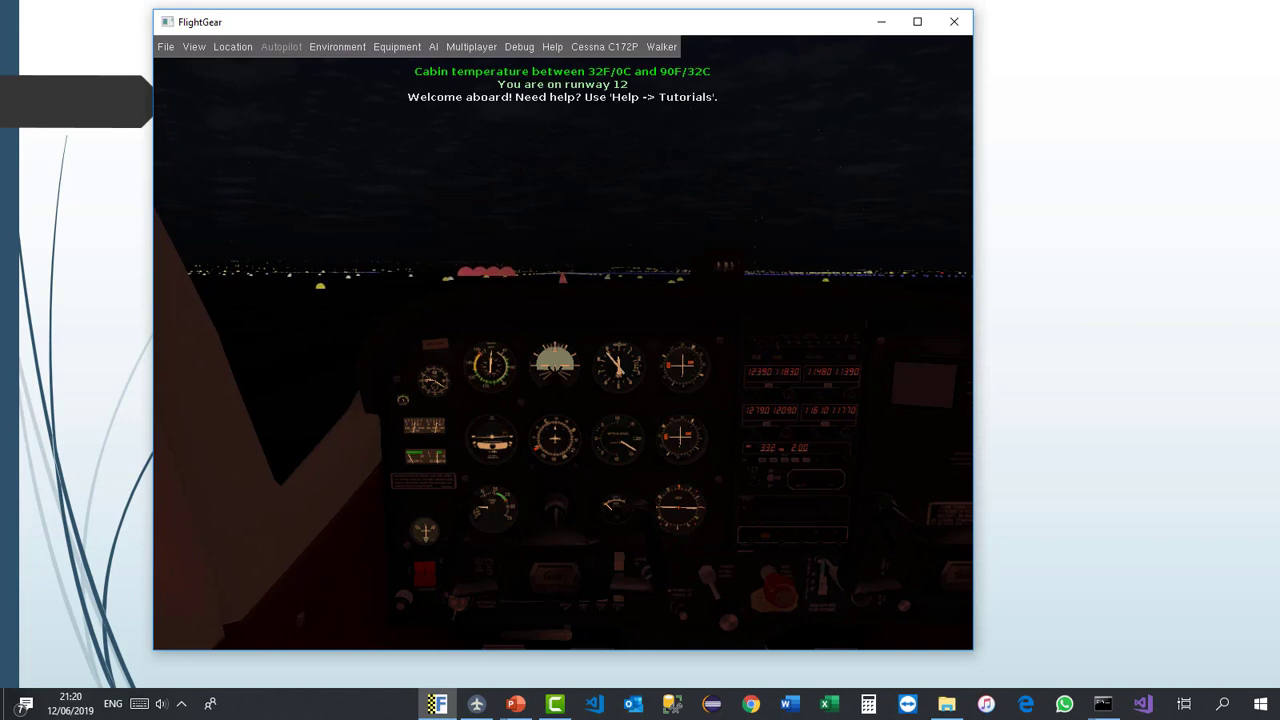
pyautogui.moveTo(478, 33)
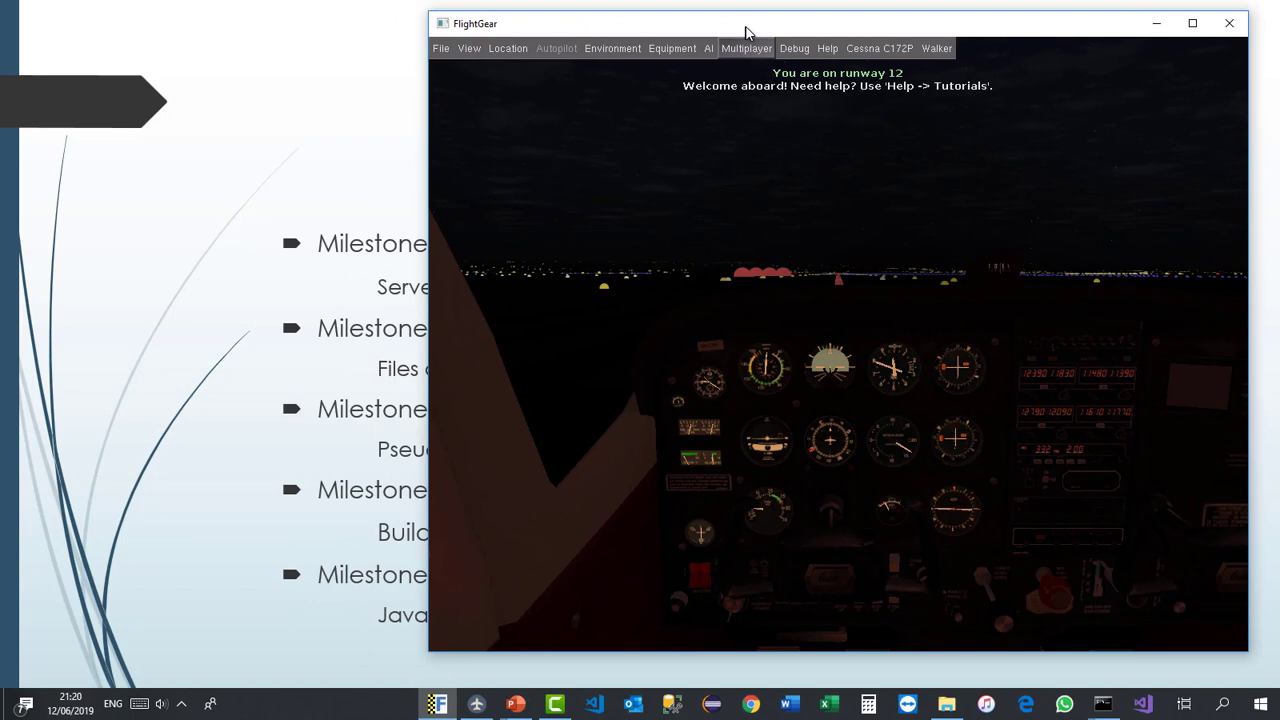
# Step: Set FlightGear's time of day to a daytime preset via Environment > Time Settings
pyautogui.click(612, 48)
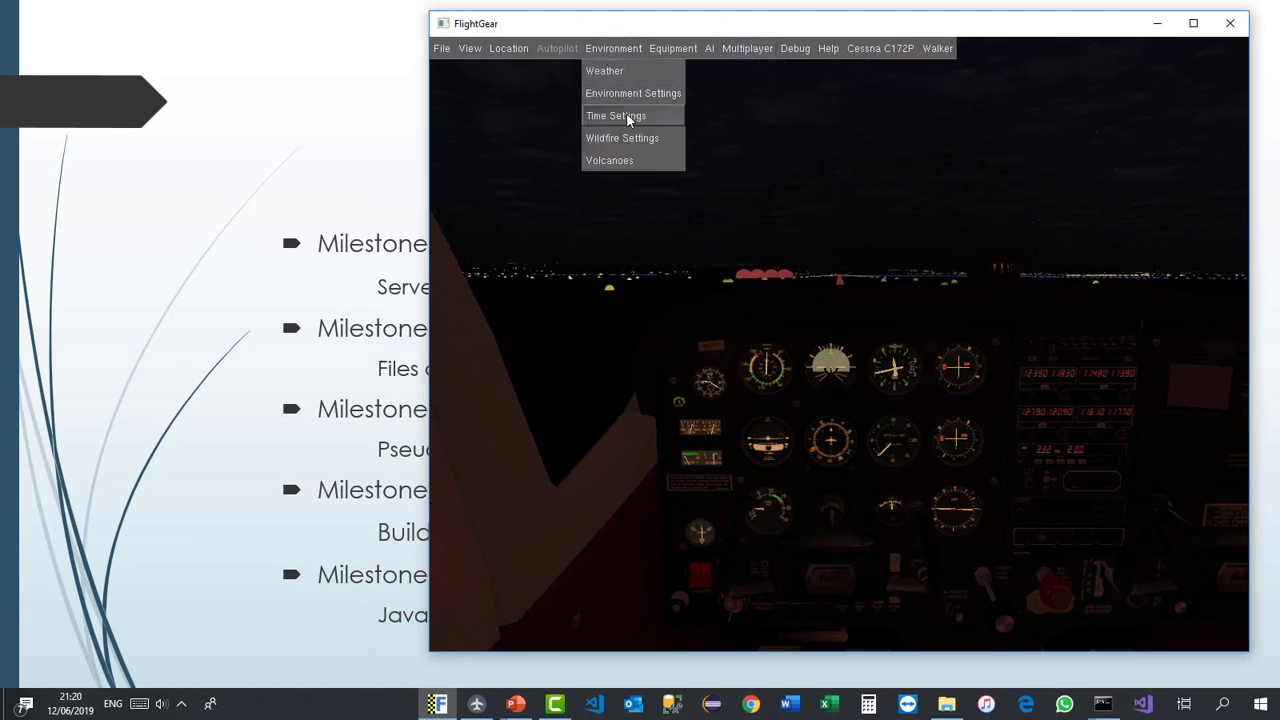
pyautogui.click(617, 115)
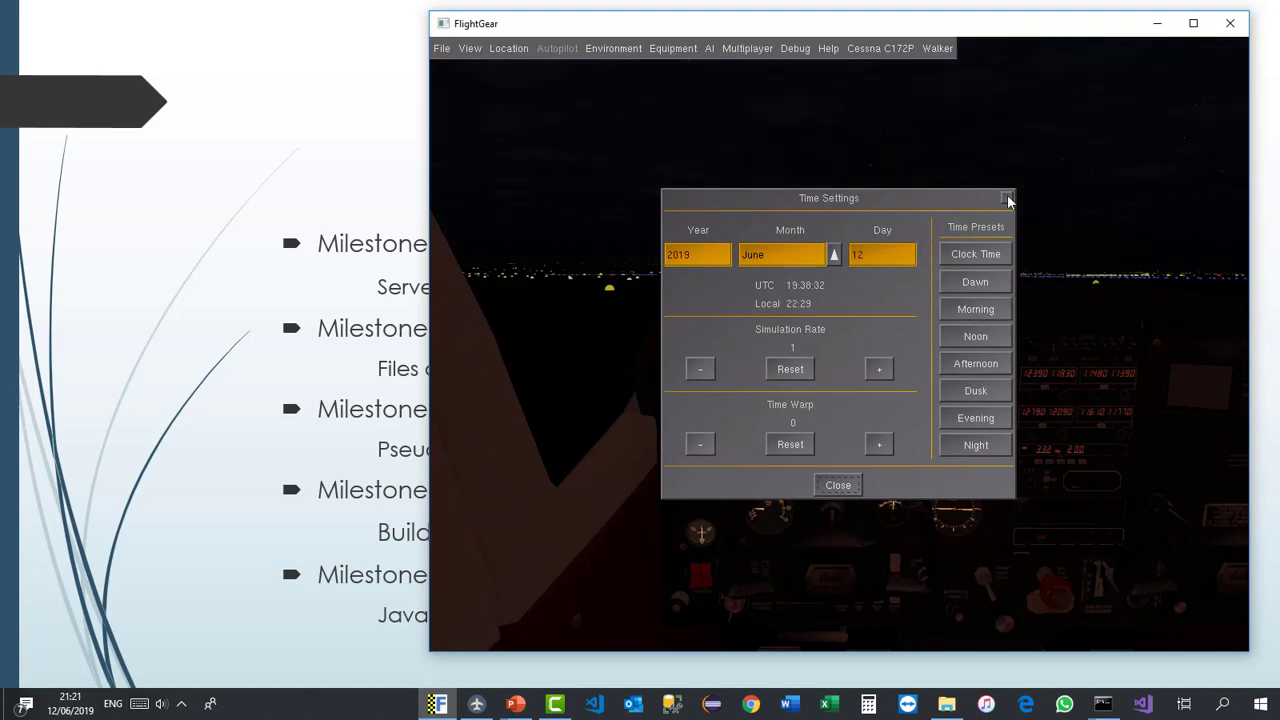
pyautogui.click(1013, 198)
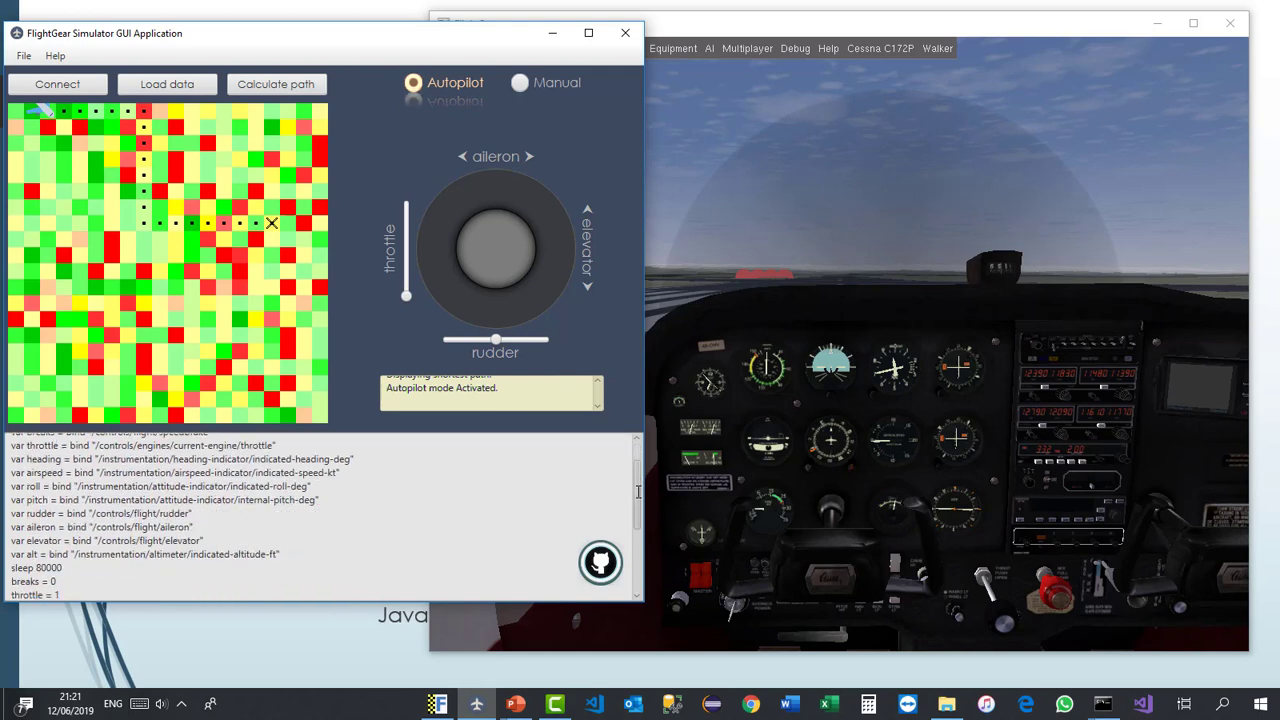
# Step: Scroll the script pane to follow the takeoff loop as the plane climbs
pyautogui.scroll(-3)
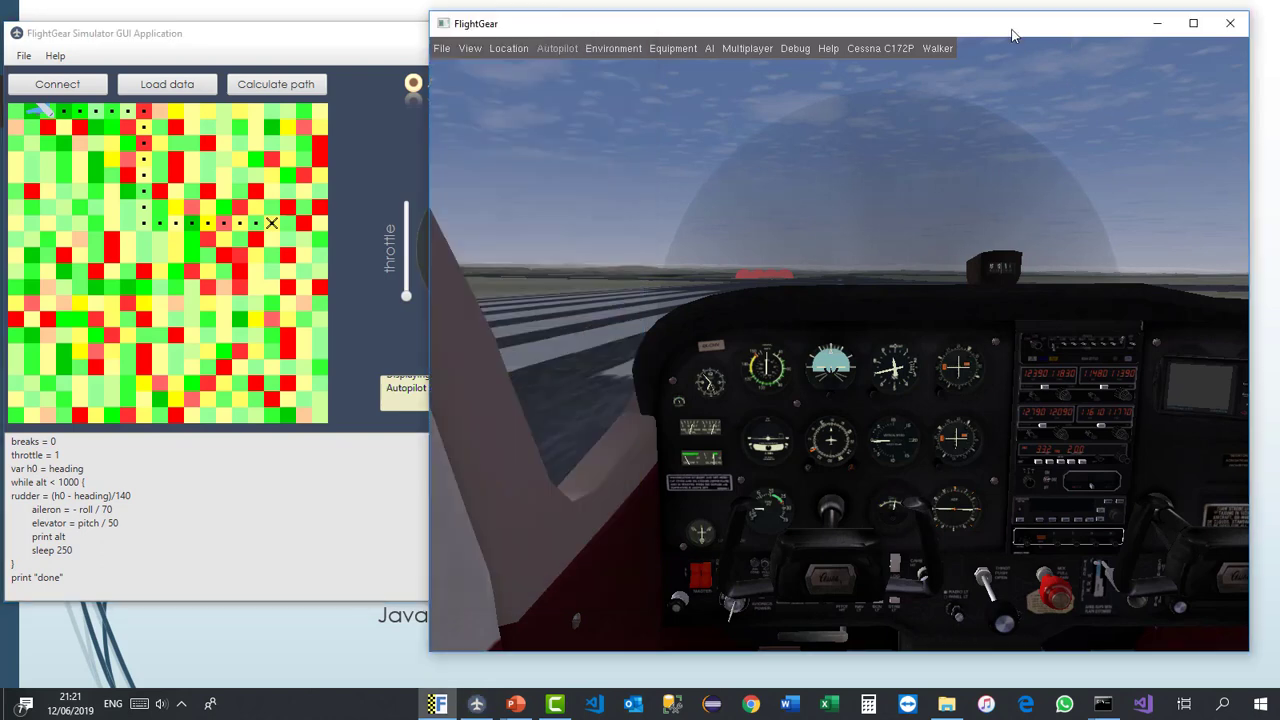
pyautogui.moveTo(1115, 11)
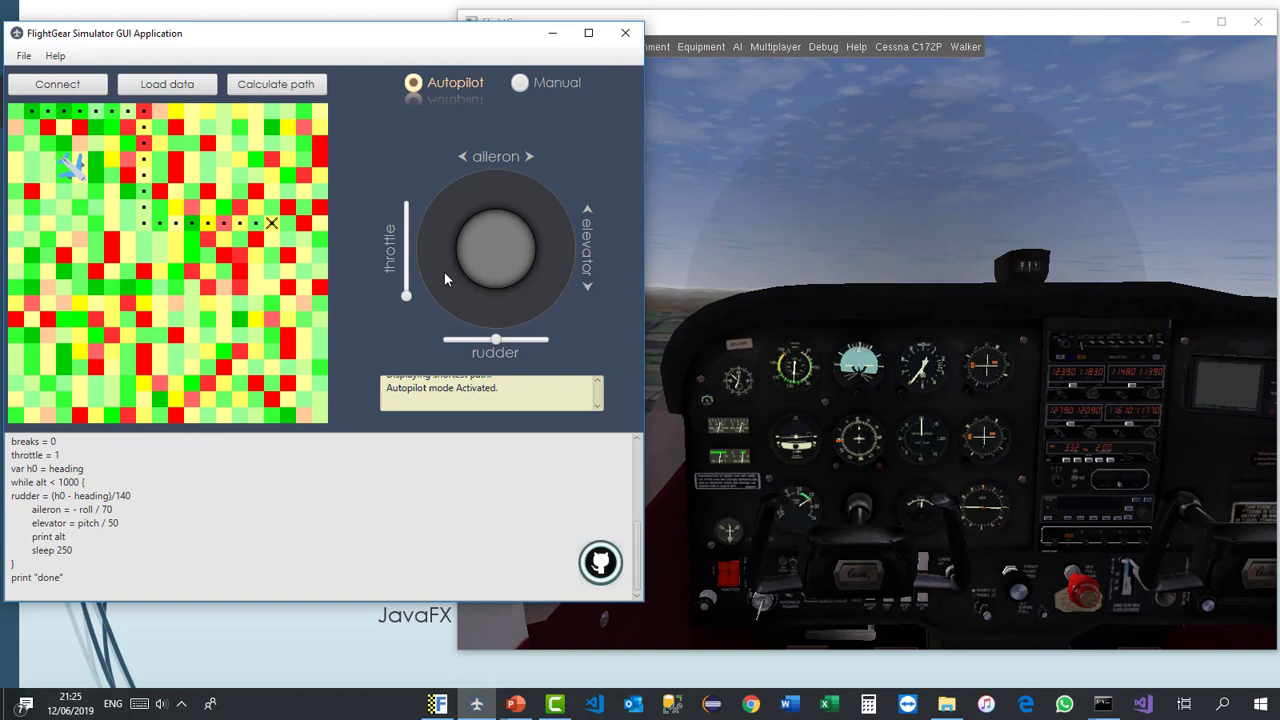
pyautogui.moveTo(470, 123)
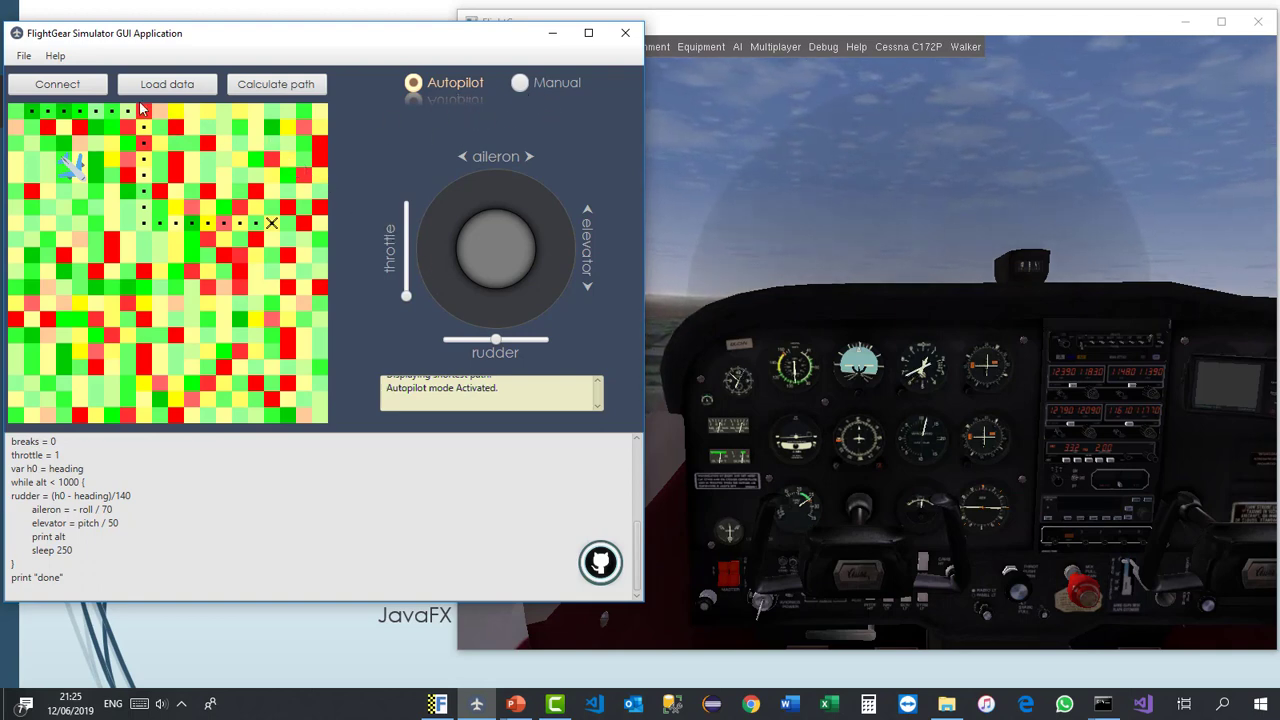
# Step: Connect to the simulator at localhost port 5402 and activate Manual mode
pyautogui.click(60, 84)
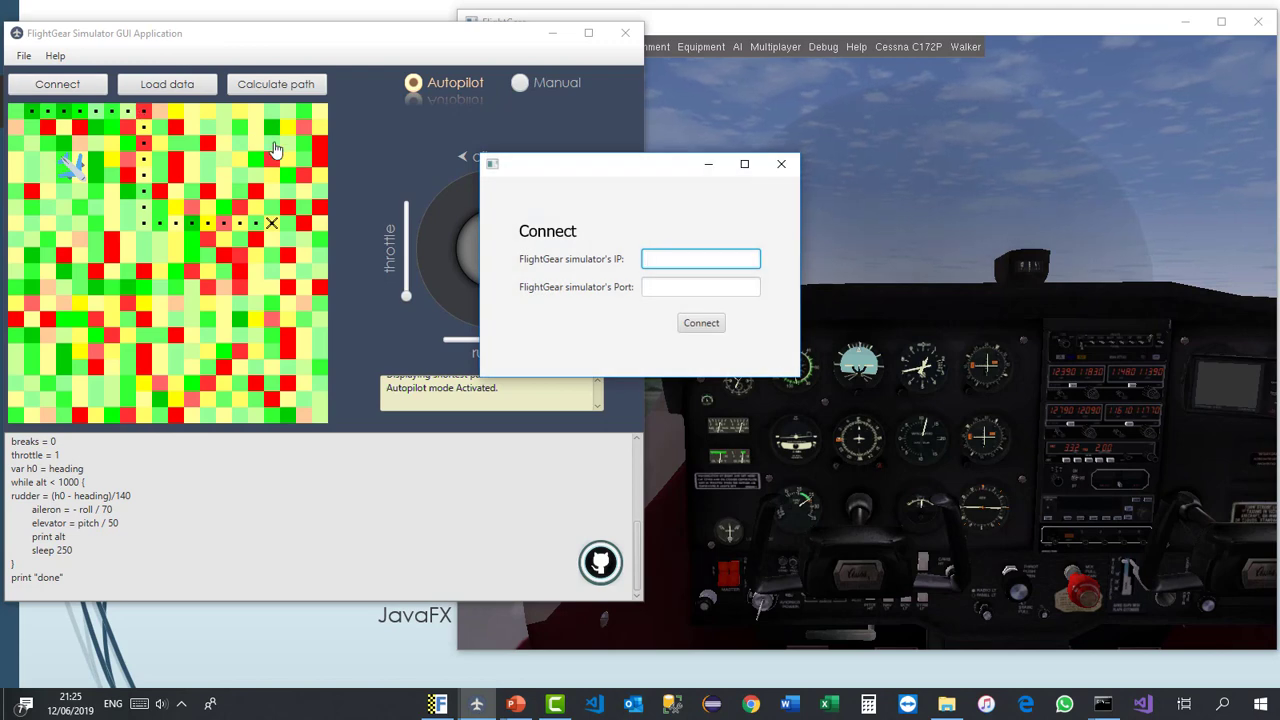
pyautogui.write('localhost')
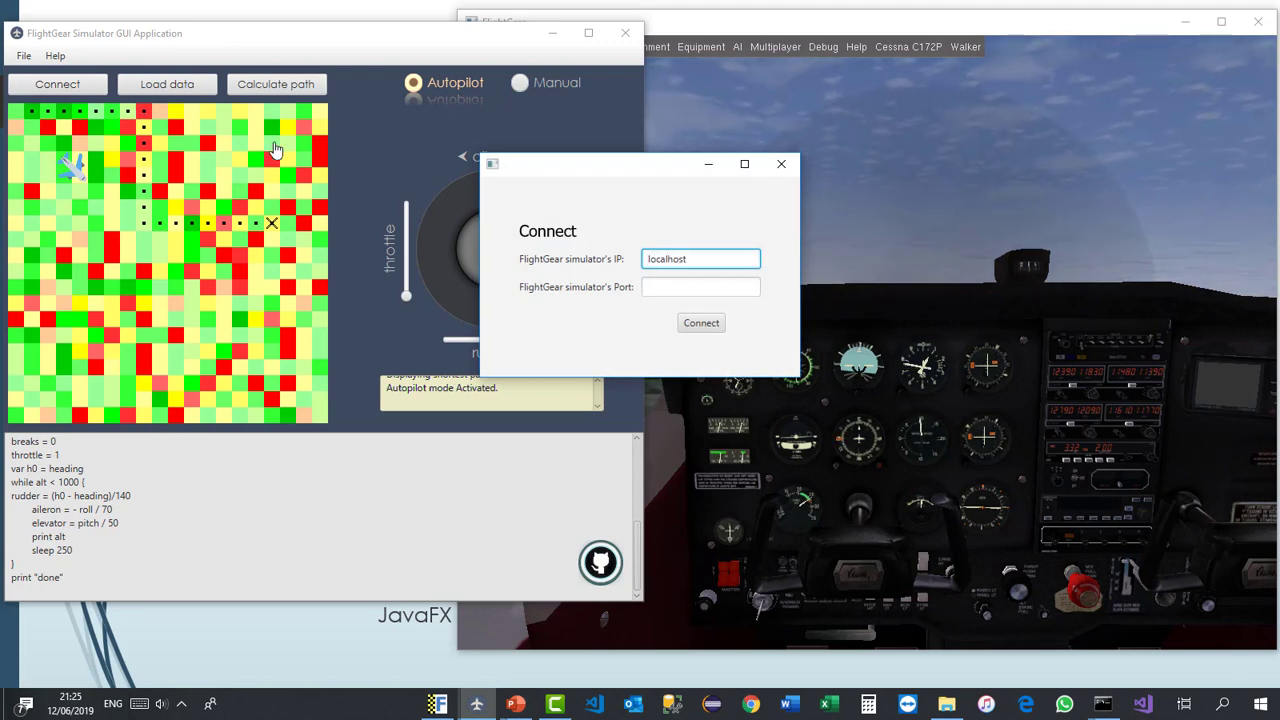
pyautogui.write('5402')
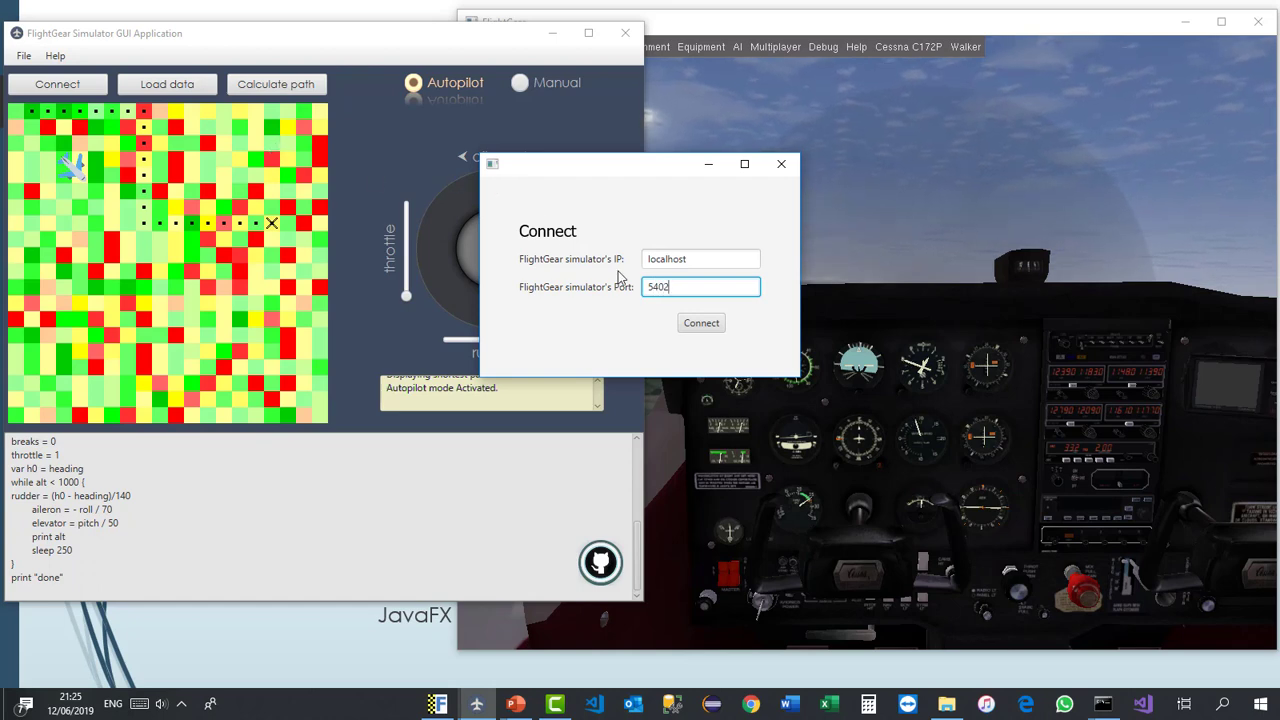
pyautogui.click(700, 322)
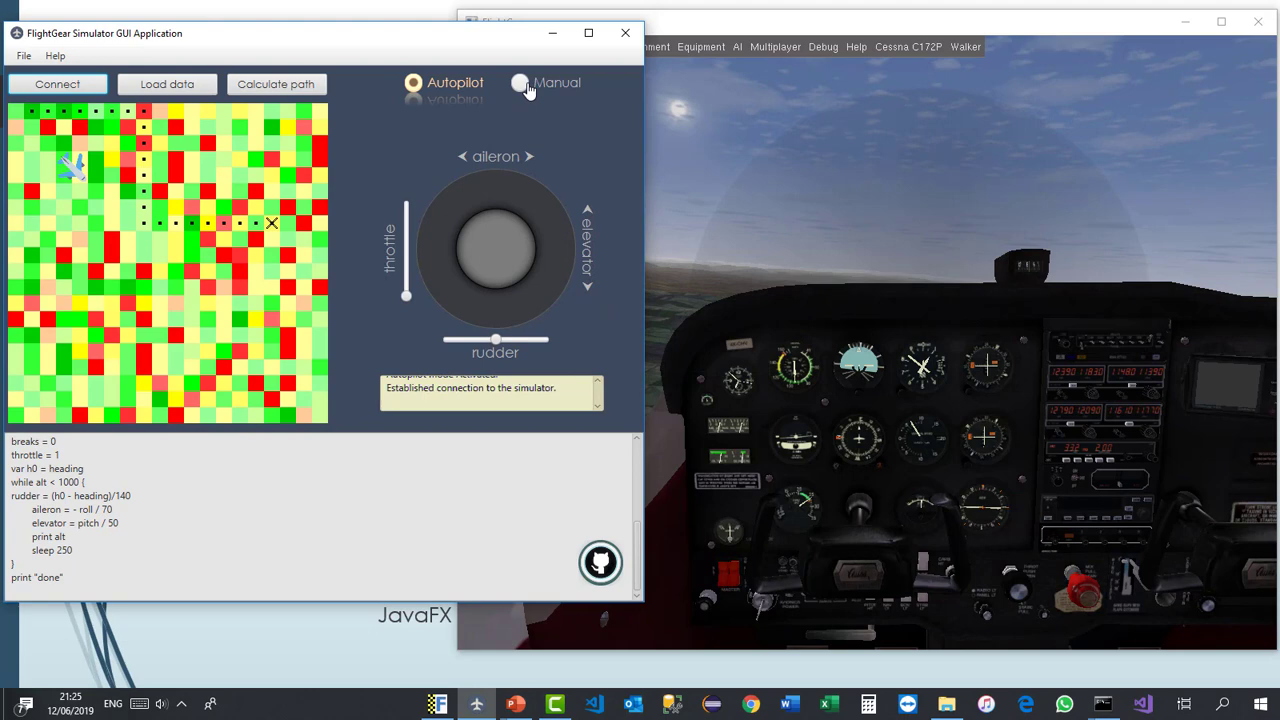
pyautogui.click(519, 83)
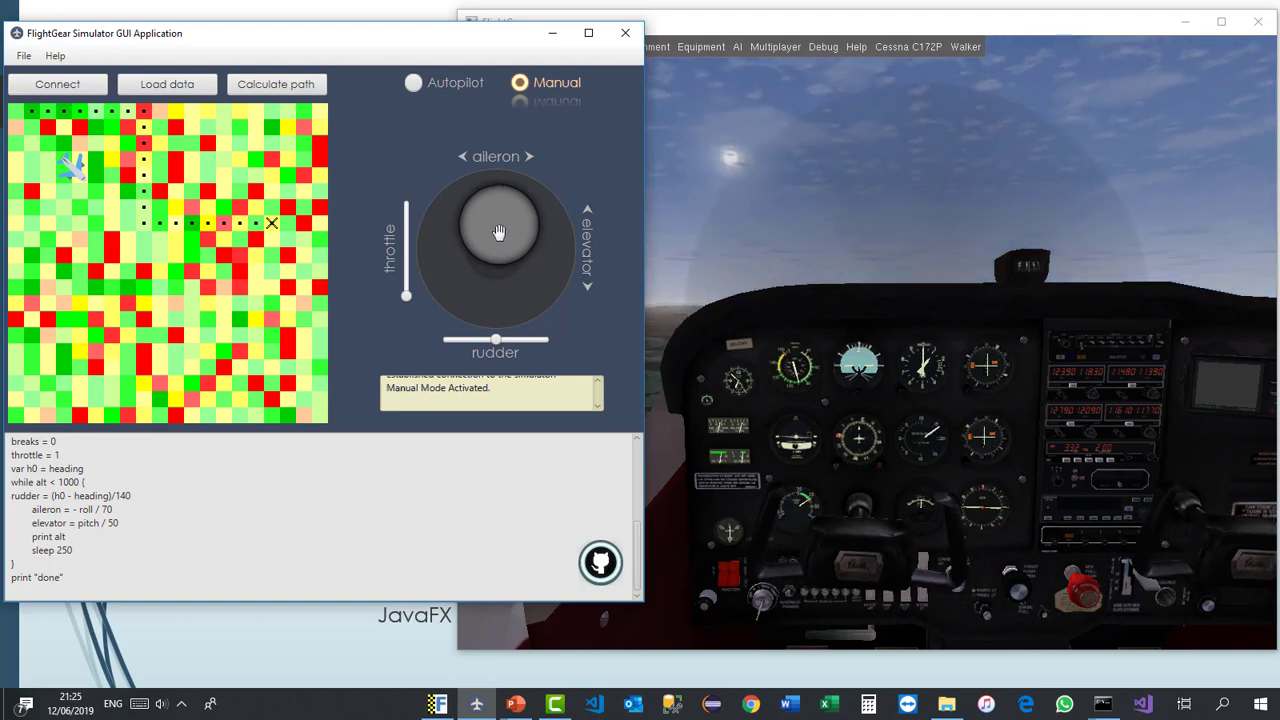
# Step: Steer the plane into a steep left bank with the joystick, then close FlightGear
pyautogui.moveTo(500, 232); pyautogui.dragTo(494, 258)
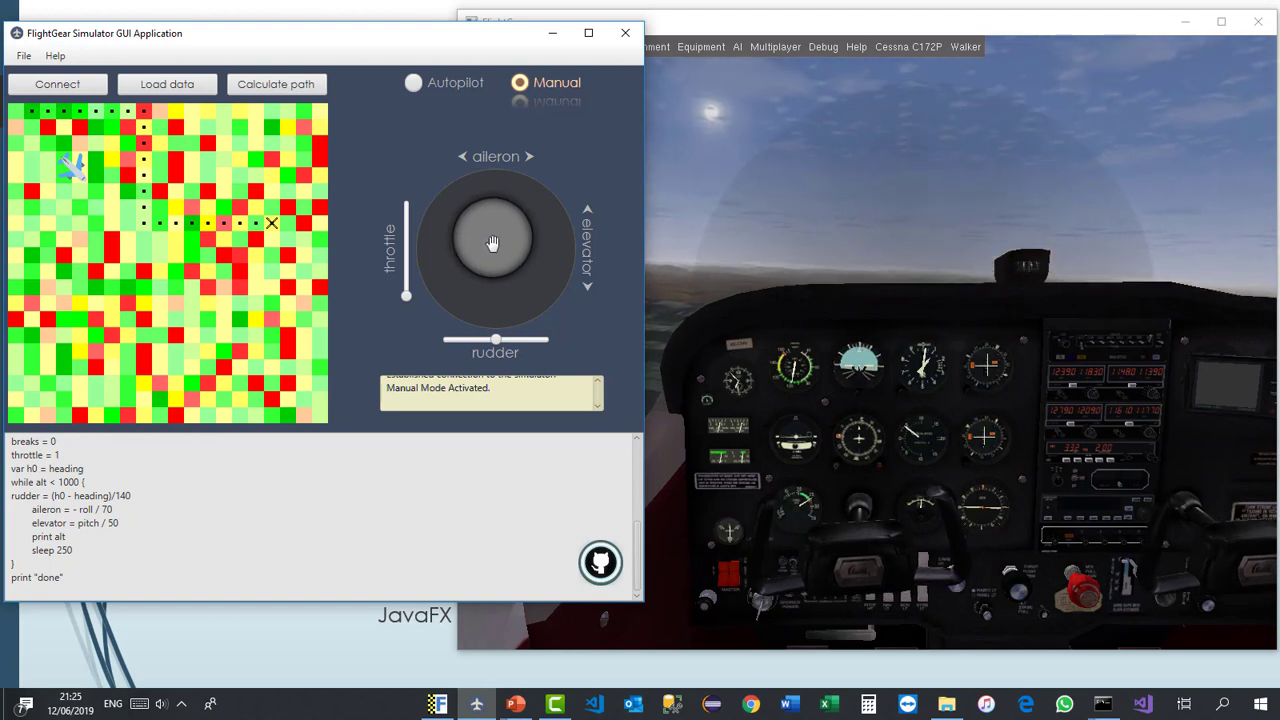
pyautogui.moveTo(492, 242); pyautogui.dragTo(435, 268)
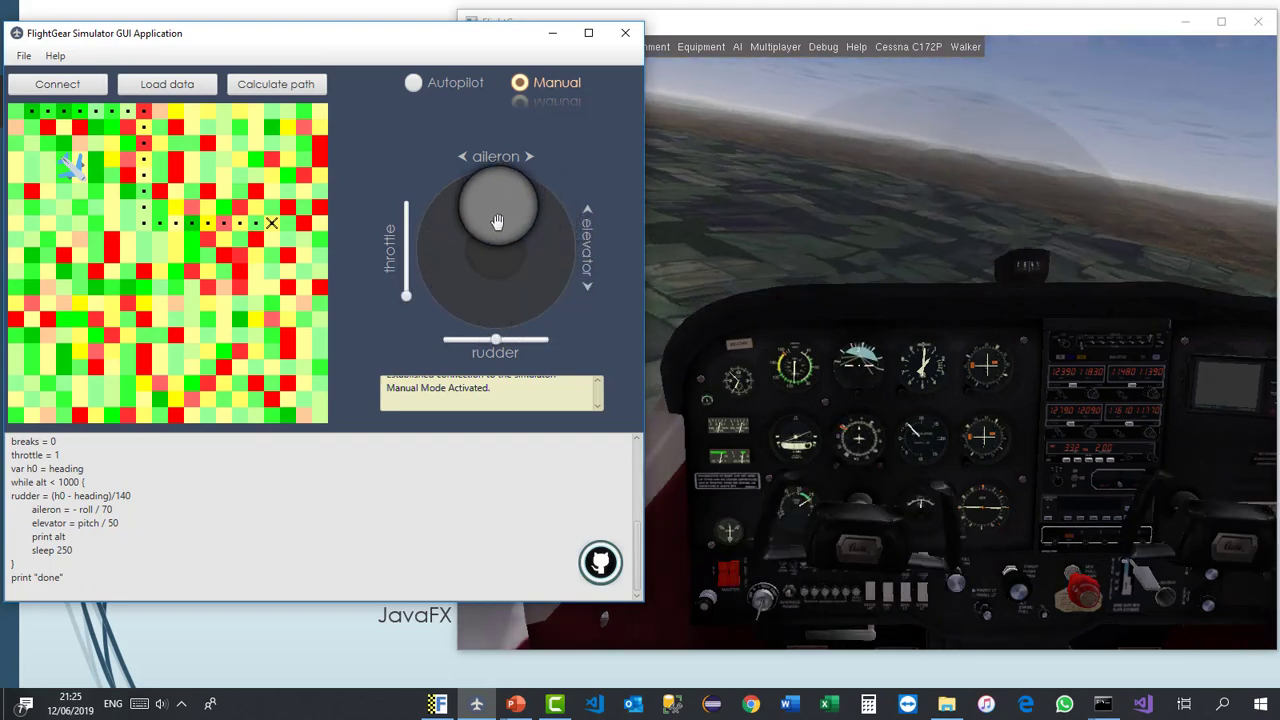
pyautogui.moveTo(498, 221); pyautogui.dragTo(492, 260)
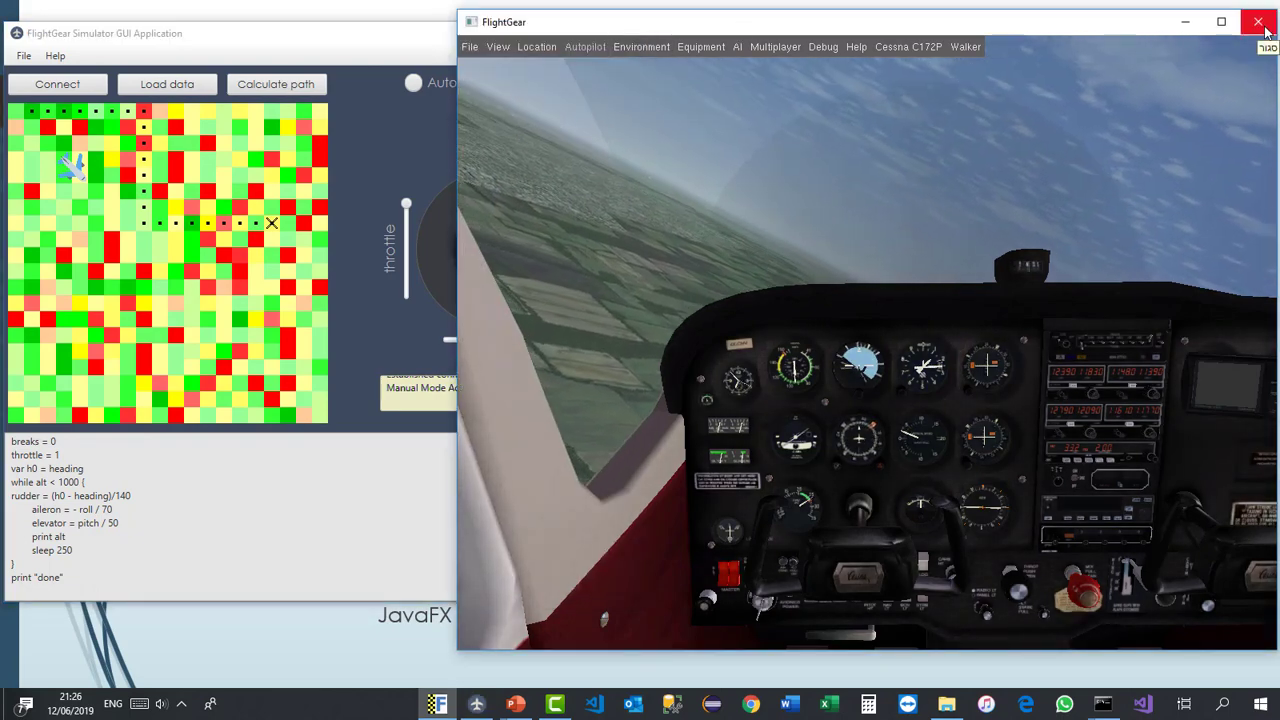
pyautogui.click(1258, 20)
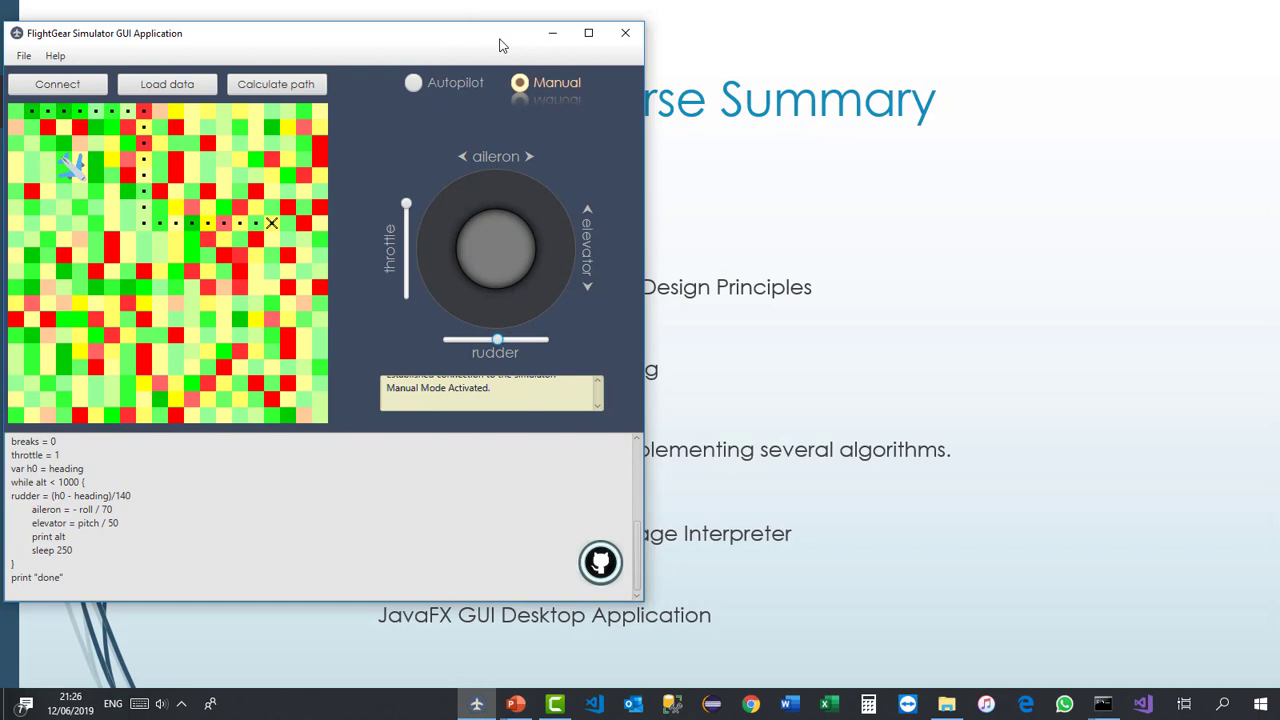